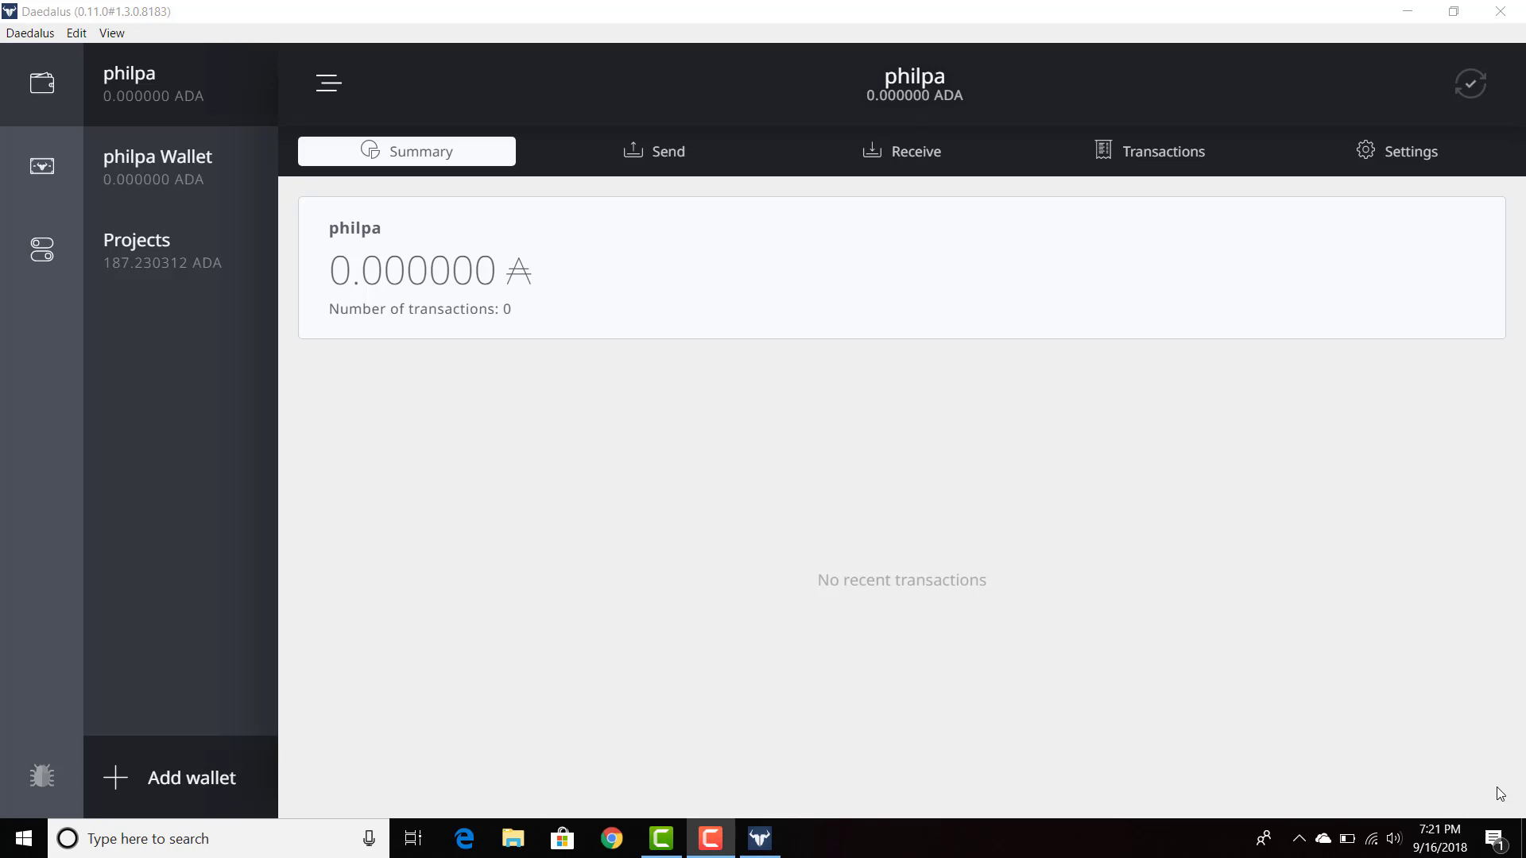
{"action": "mouse_move", "coordinate": [121, 65]}
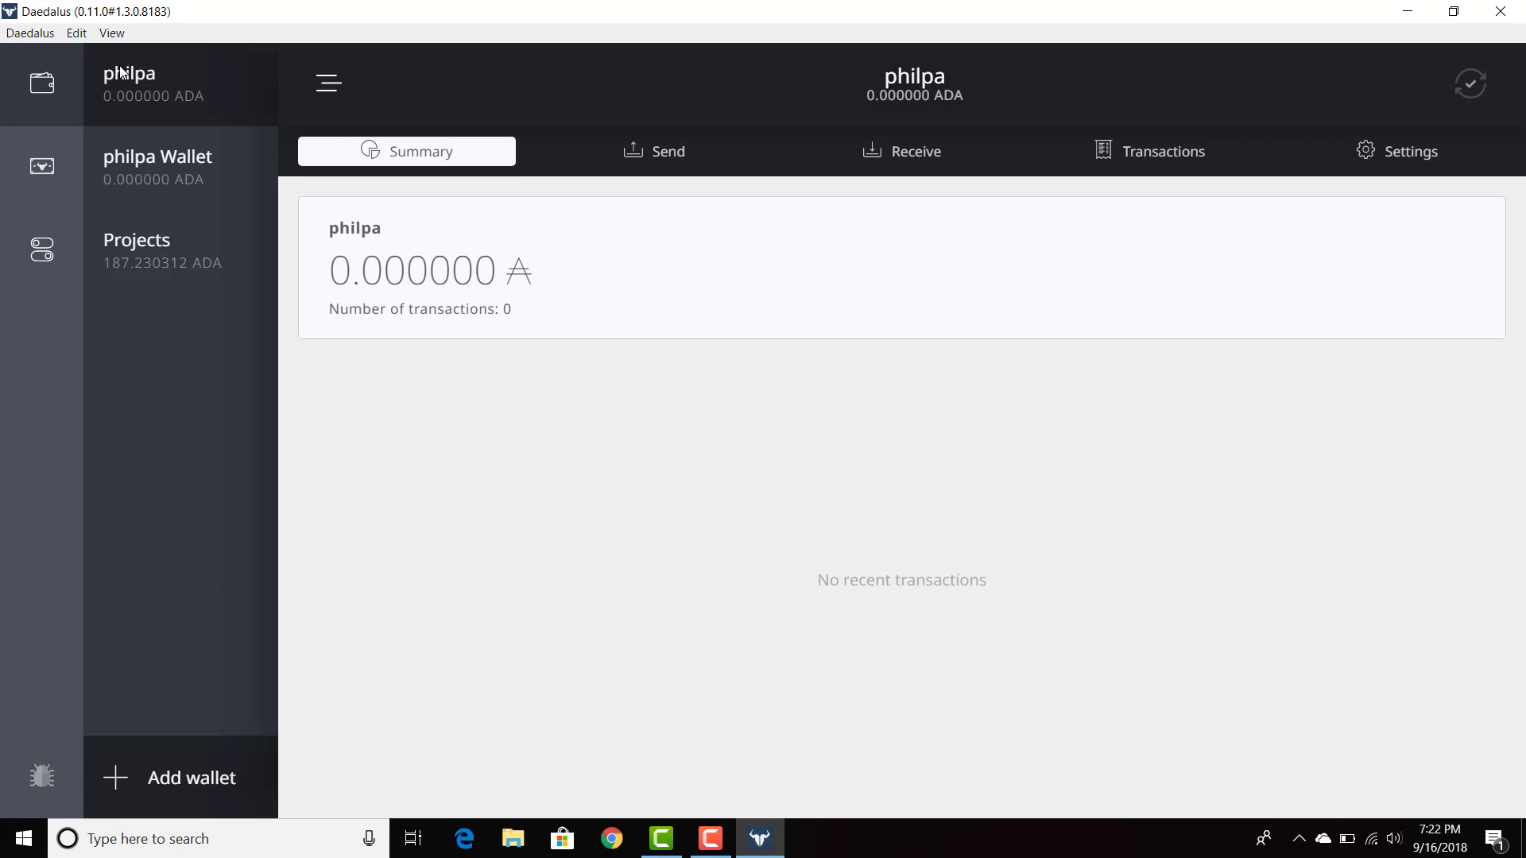
{"action": "mouse_move", "coordinate": [118, 92]}
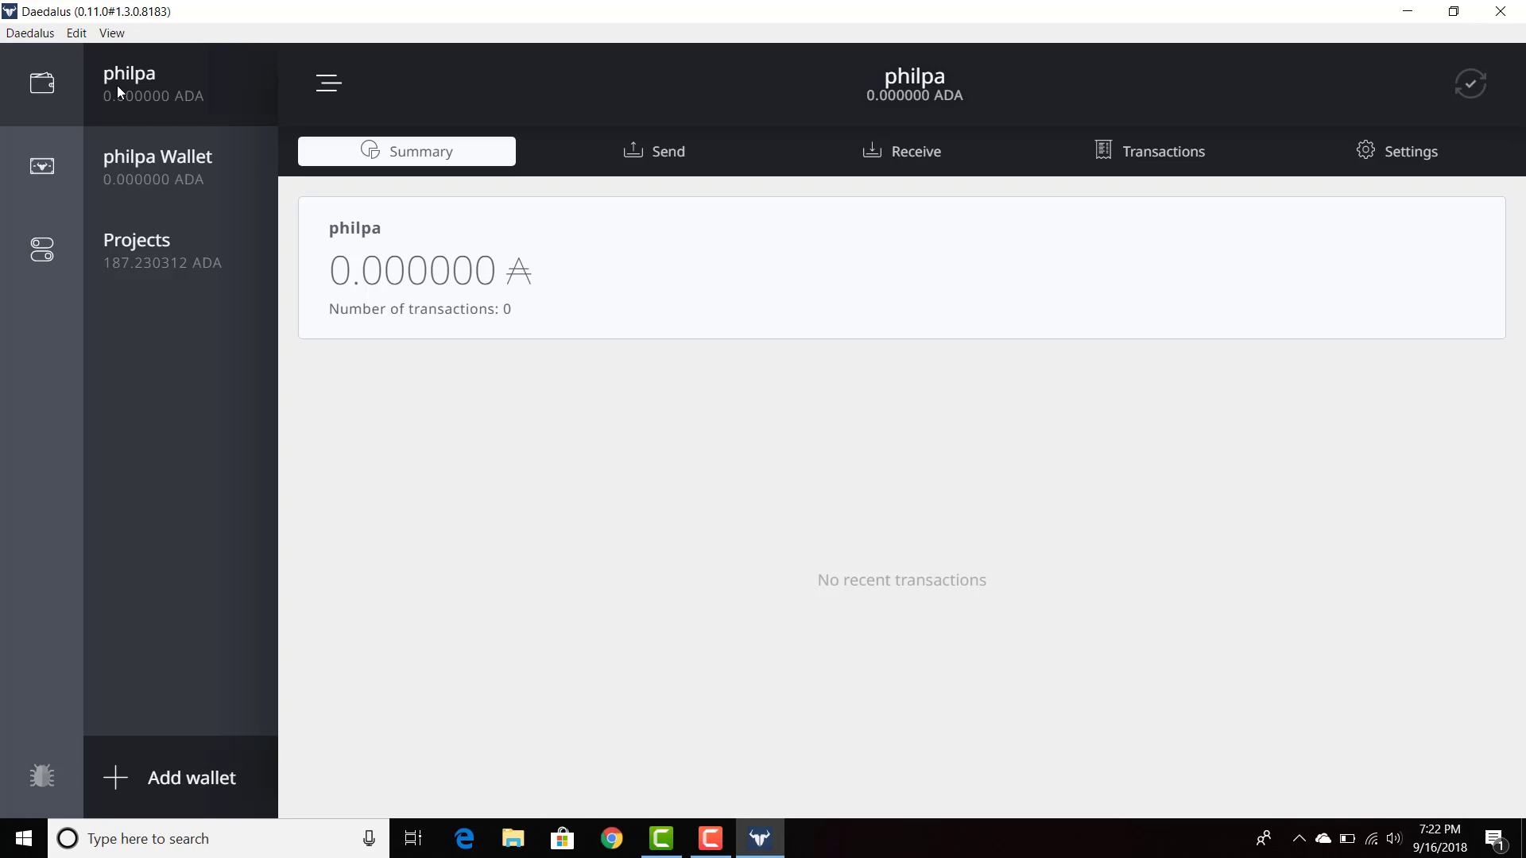
{"action": "mouse_move", "coordinate": [161, 741]}
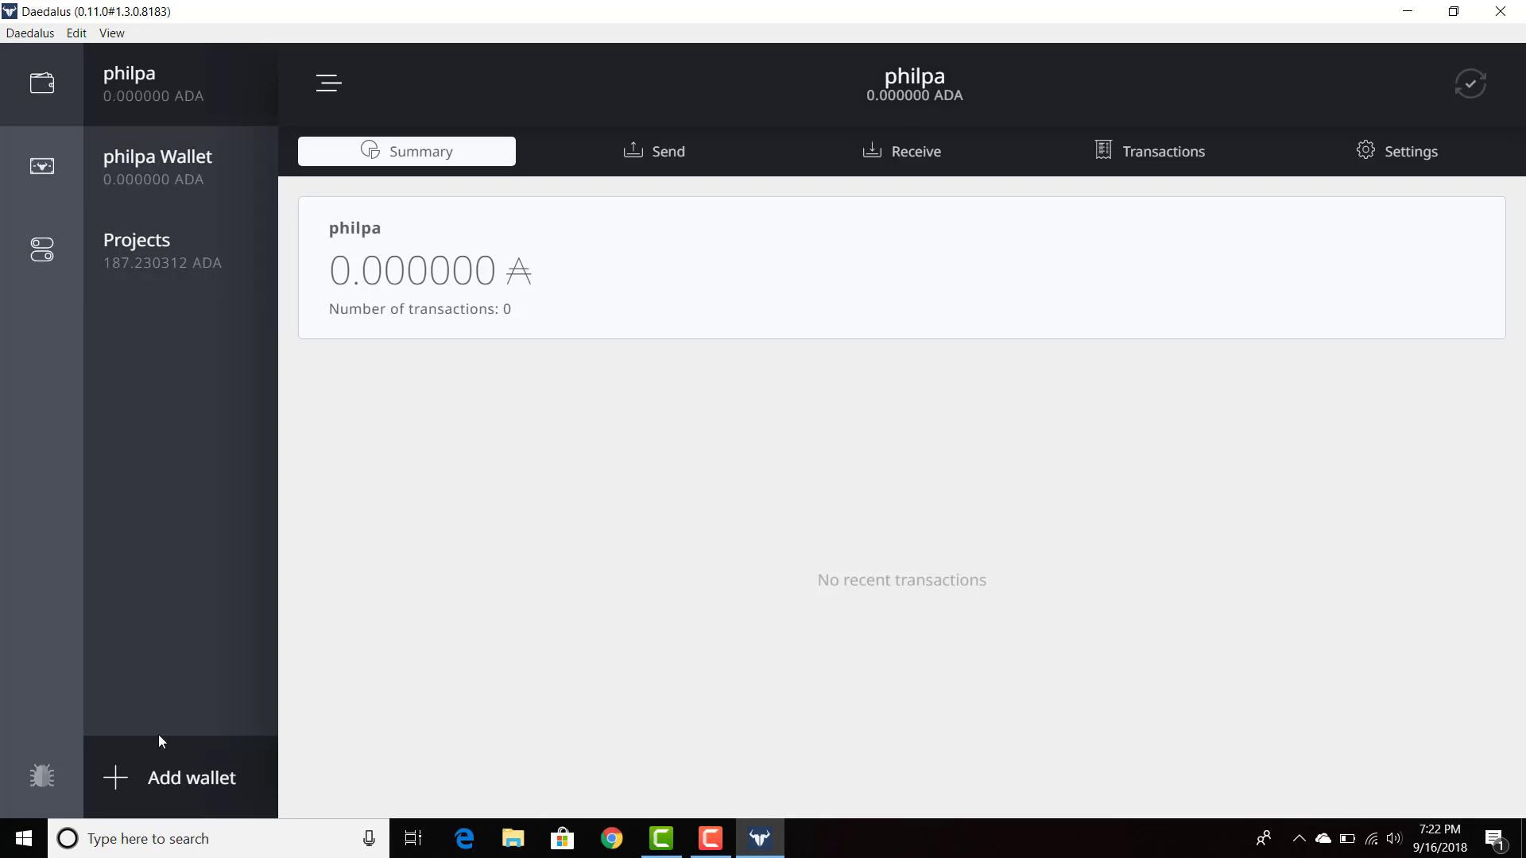
Search Windows for %appdata.
{"action": "left_click", "coordinate": [194, 840]}
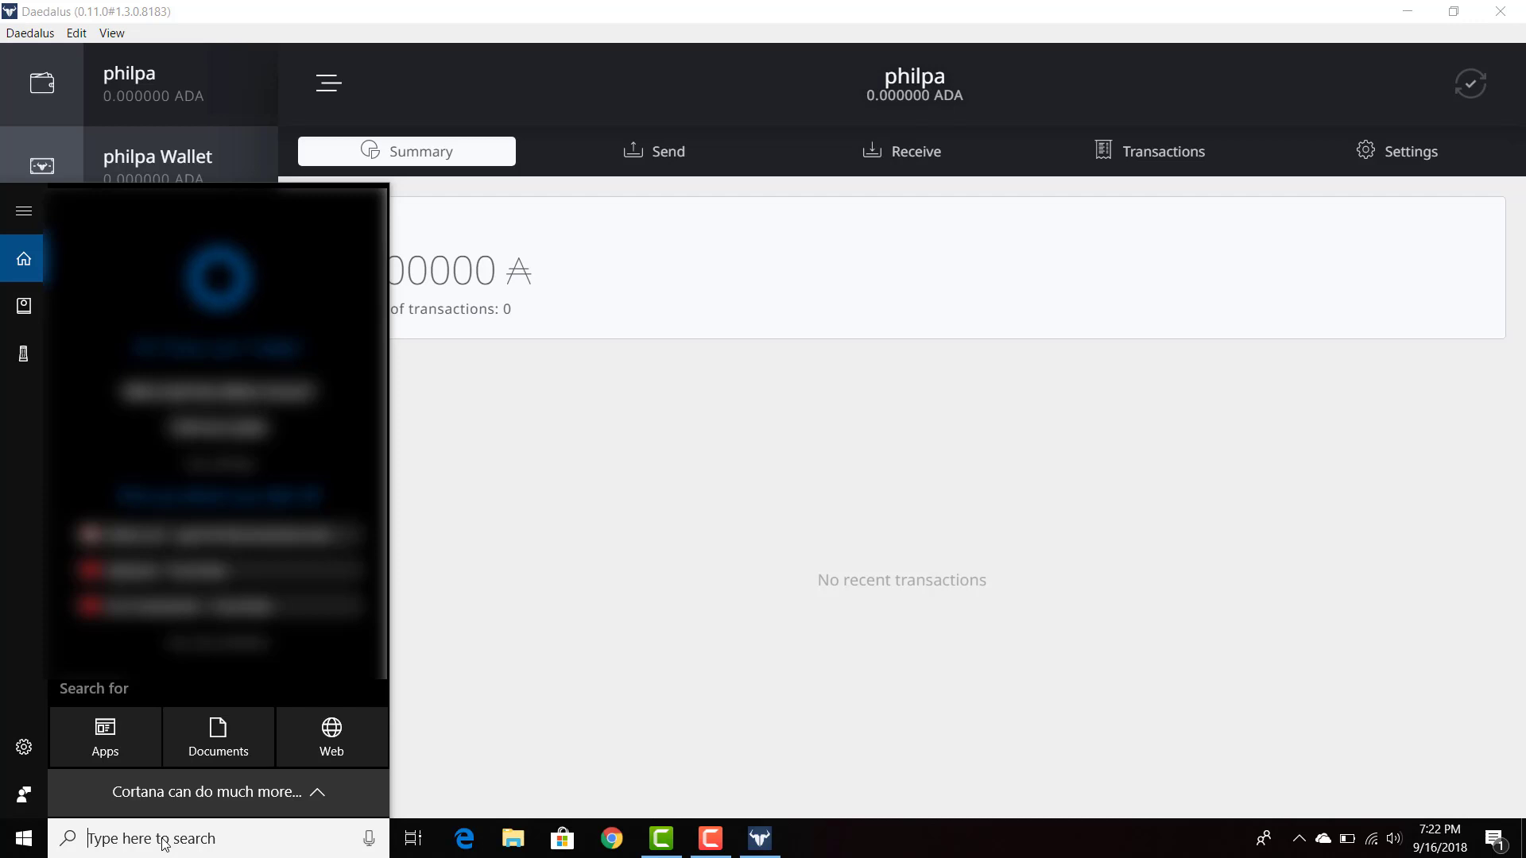
{"action": "type", "text": "%"}
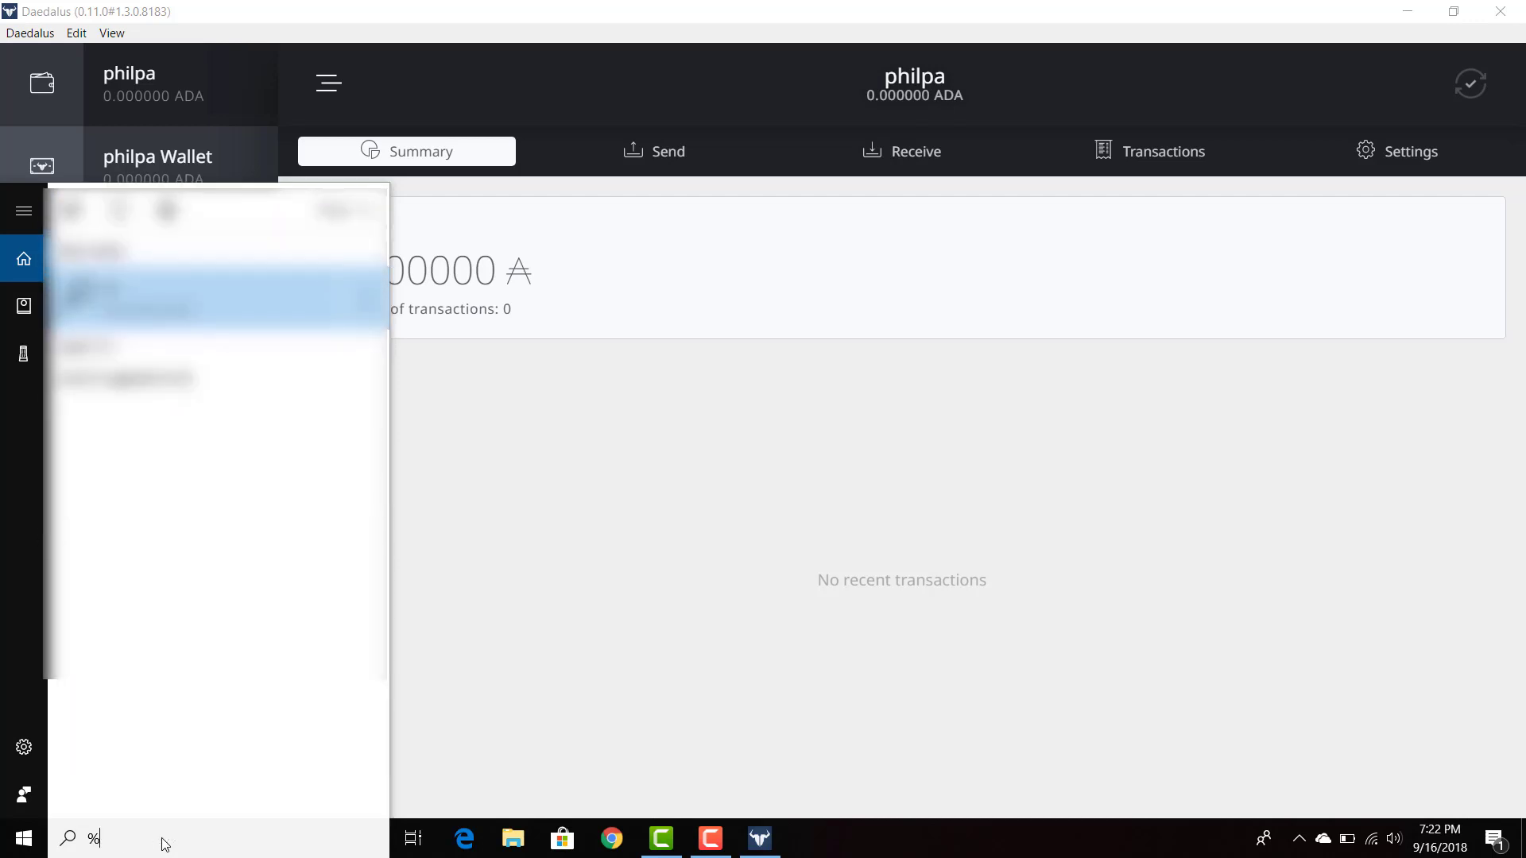
{"action": "type", "text": "app"}
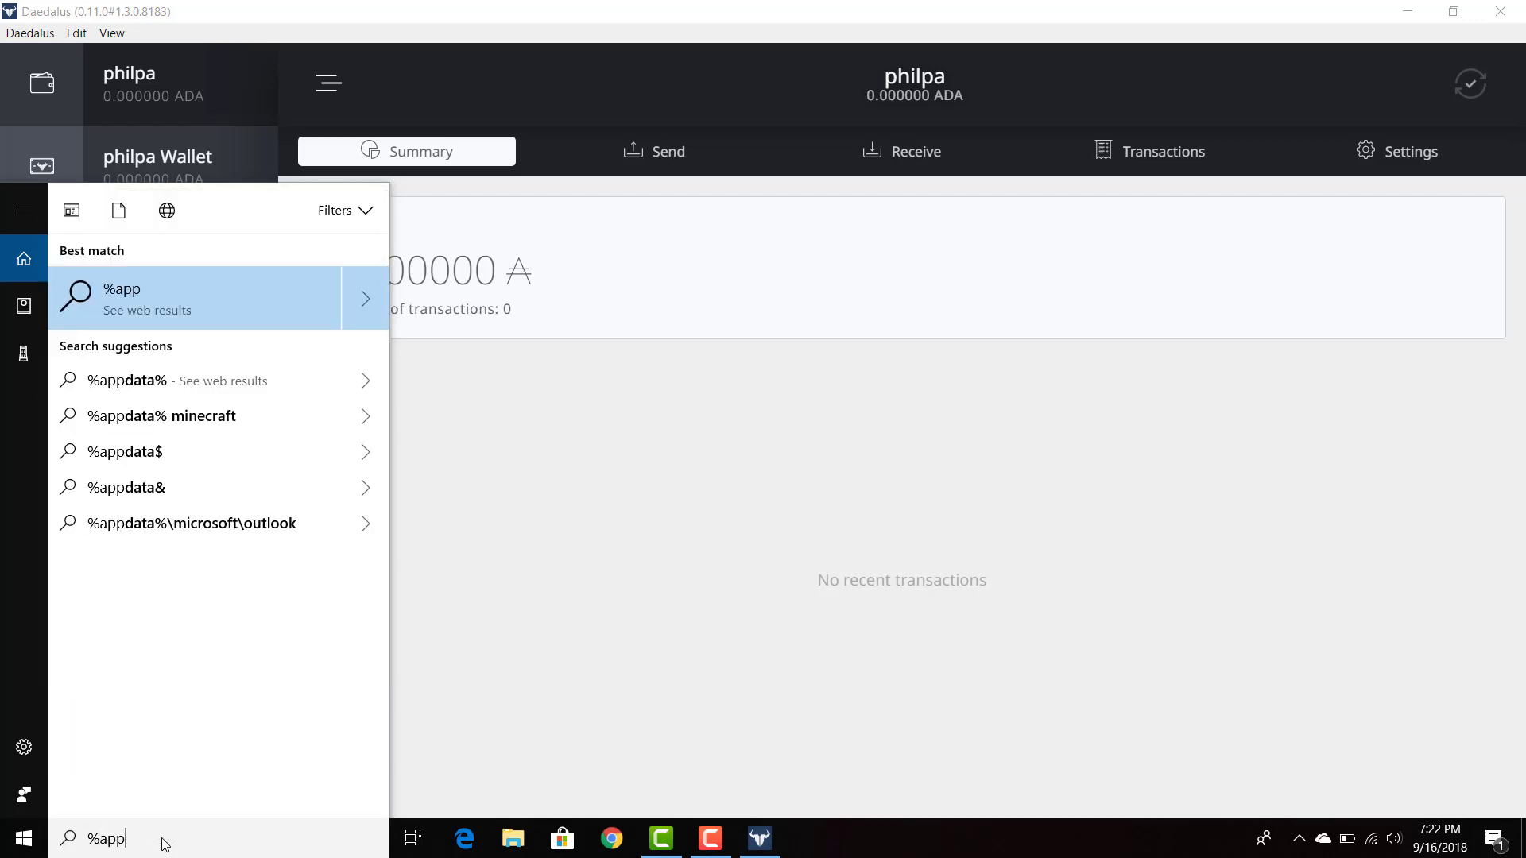
{"action": "type", "text": "data"}
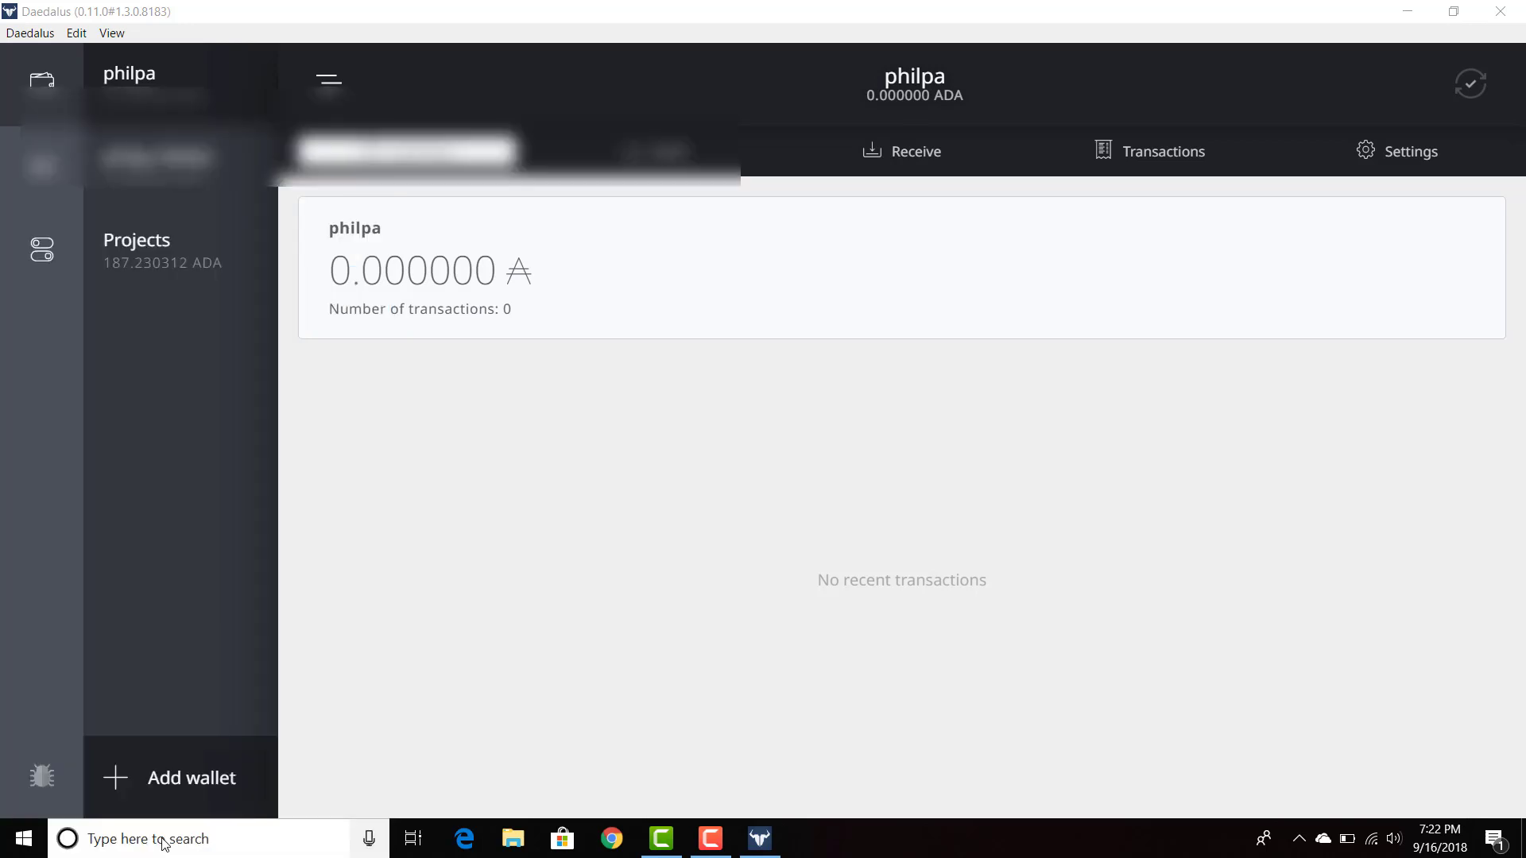
Open the %appdata Roaming folder, then its Daedalus folder.
{"action": "left_click", "coordinate": [513, 838]}
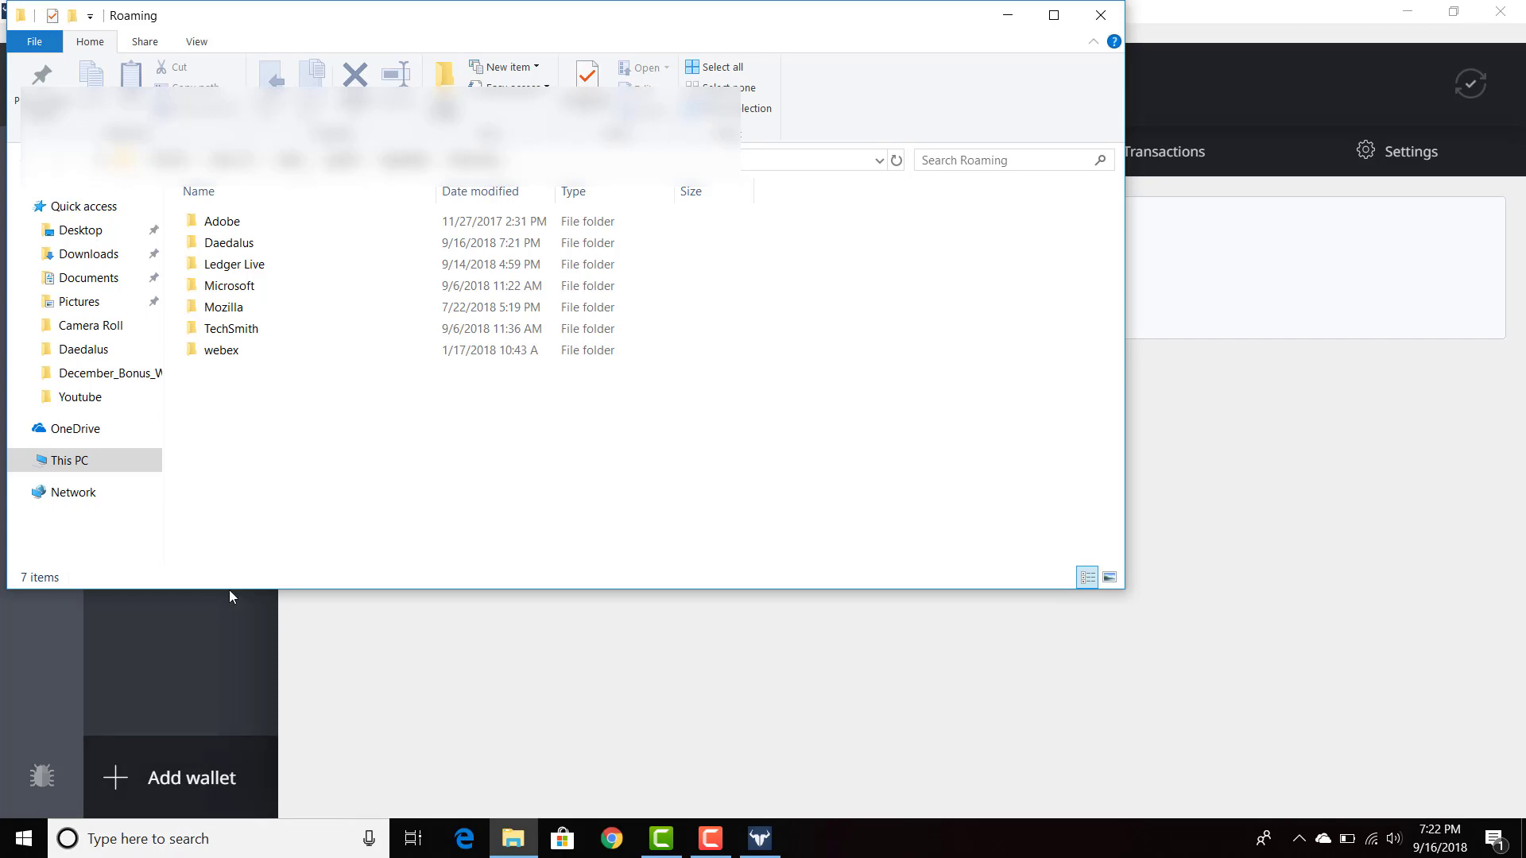
{"action": "double_click", "coordinate": [229, 242]}
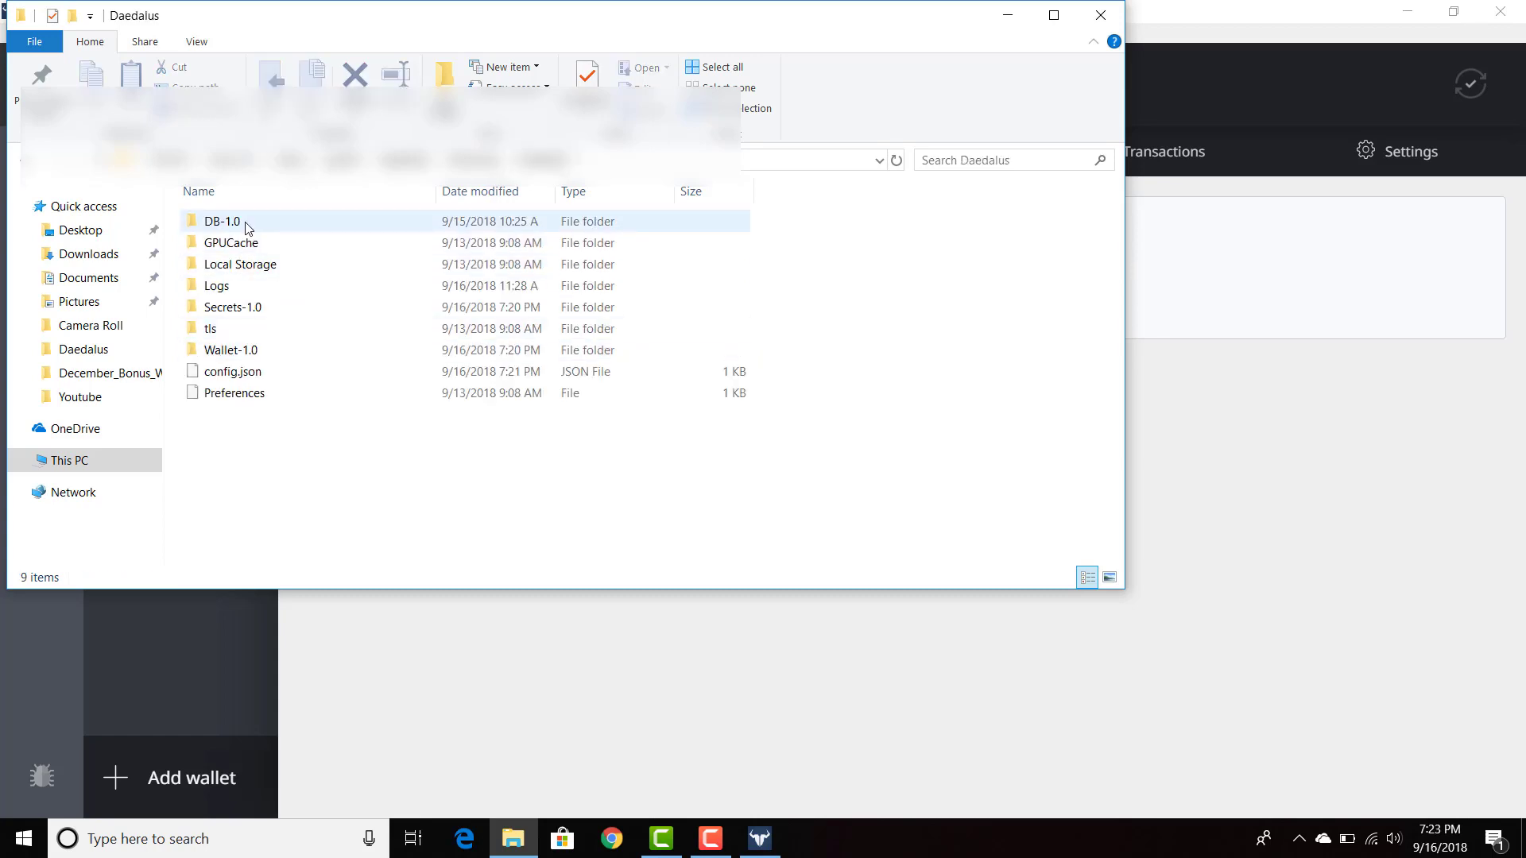
Open the DB-1.0 folder to show blocks, gState, lrc and misc.
{"action": "double_click", "coordinate": [222, 221]}
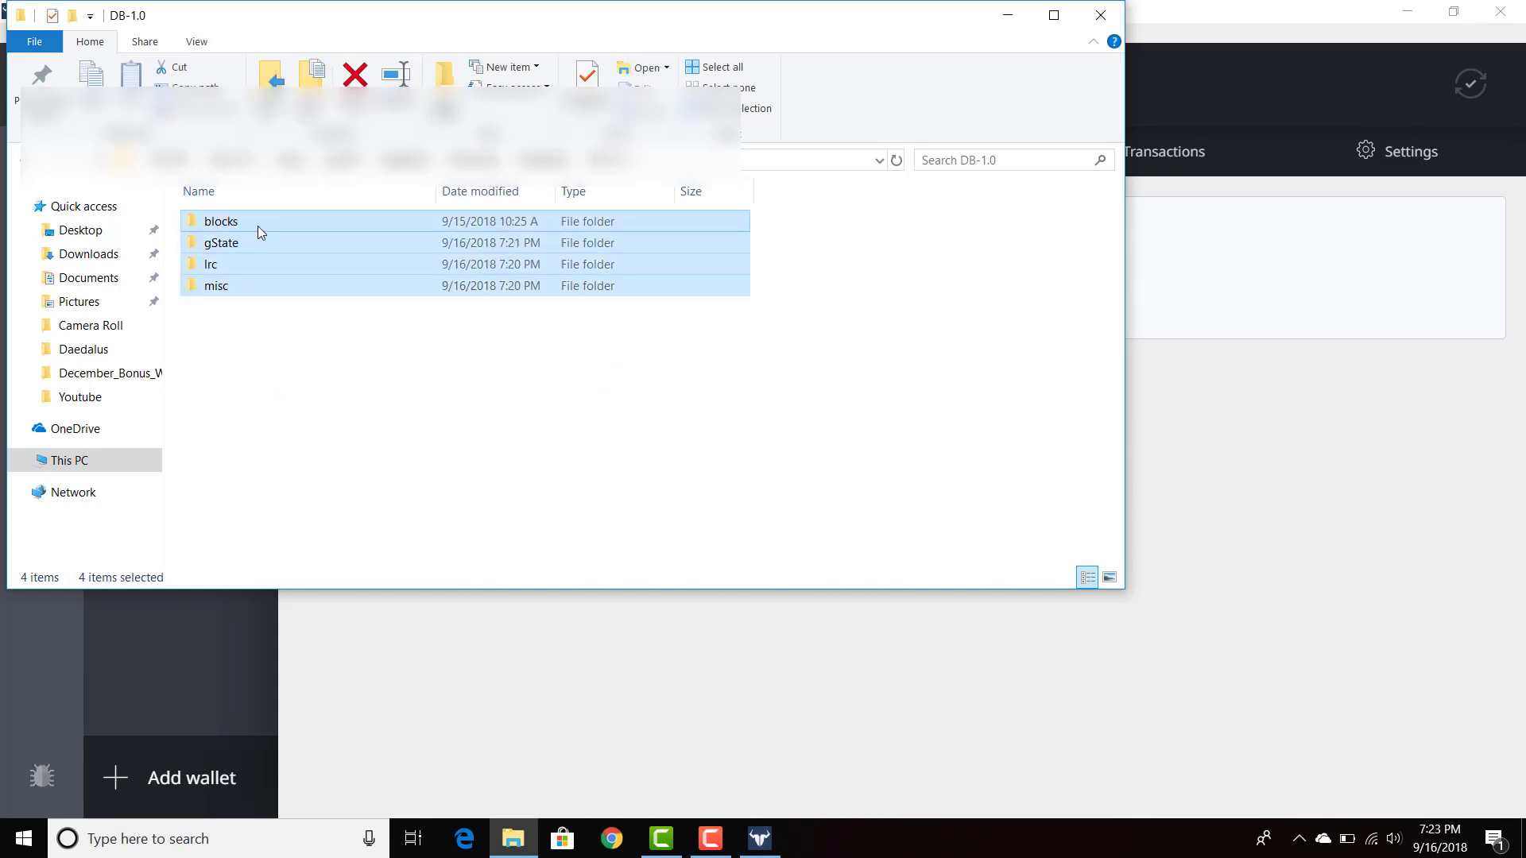
{"action": "mouse_move", "coordinate": [220, 221]}
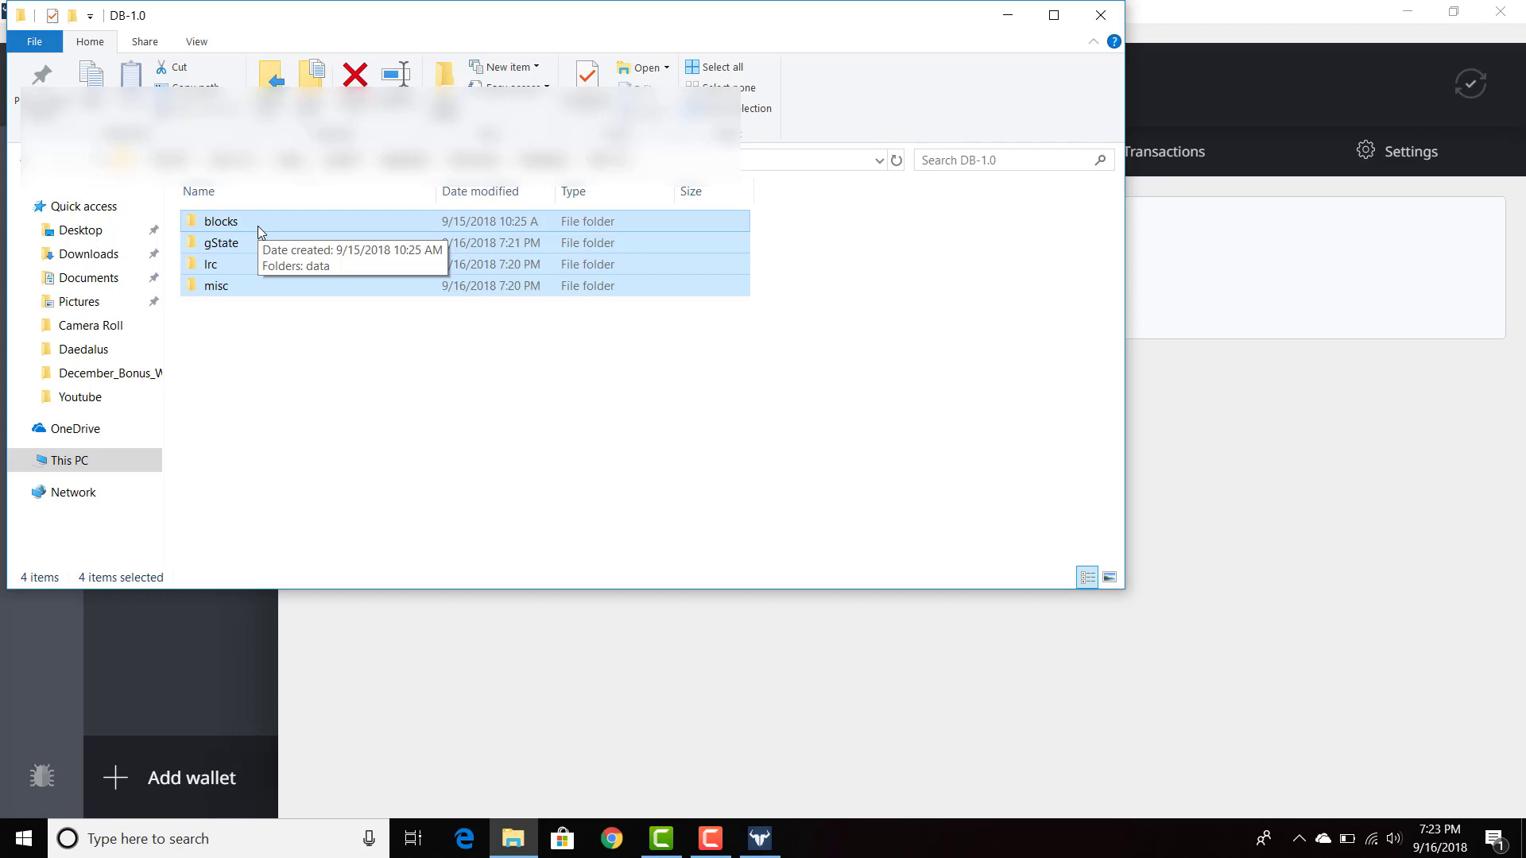
{"action": "mouse_move", "coordinate": [260, 233]}
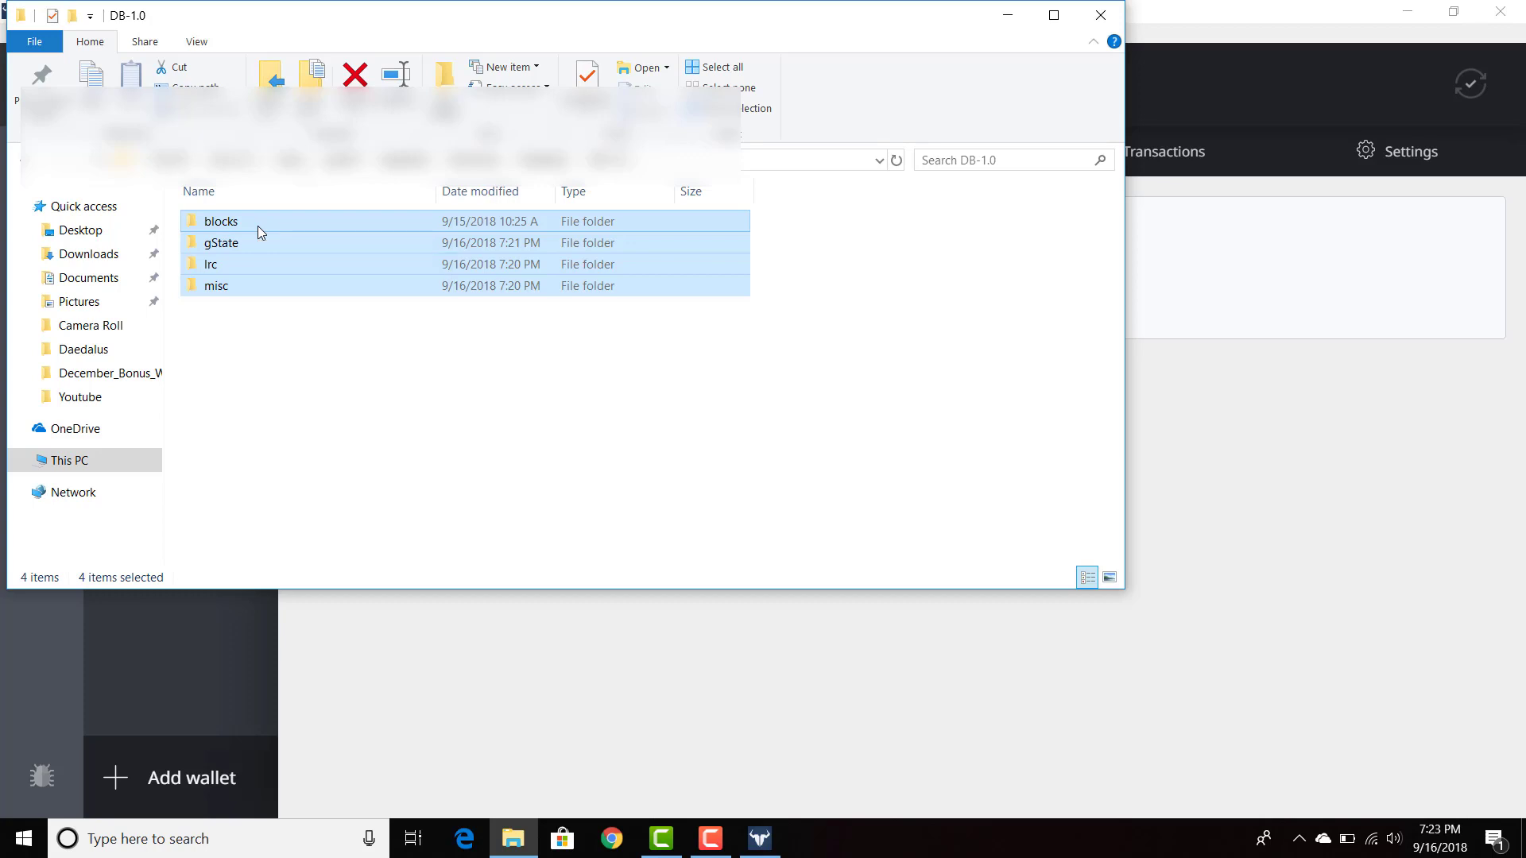